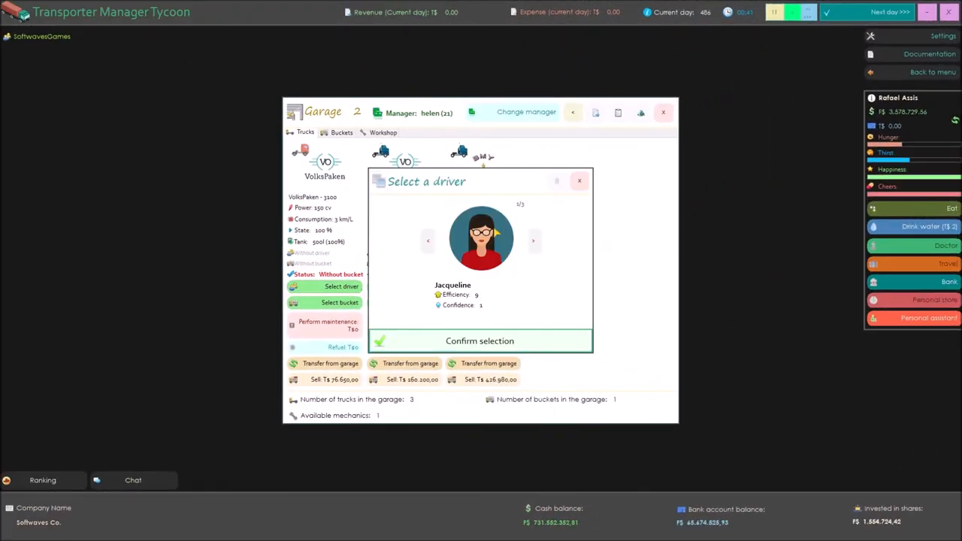
Step: Confirm Jacqueline as the driver of the garage truck
{"action": "left_click", "coordinate": [480, 340]}
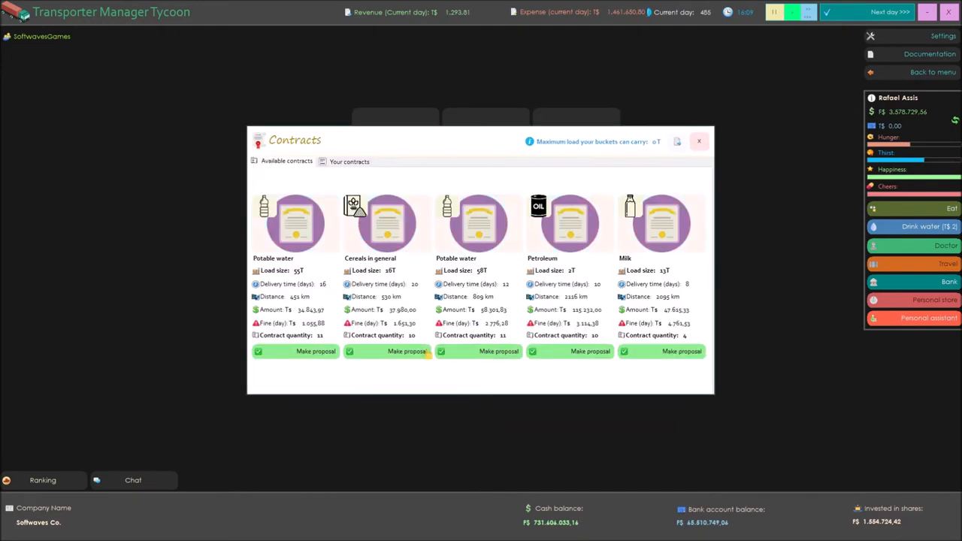
Step: Win the Cereals in general transport contract by offering a proposal
{"action": "left_click", "coordinate": [406, 352]}
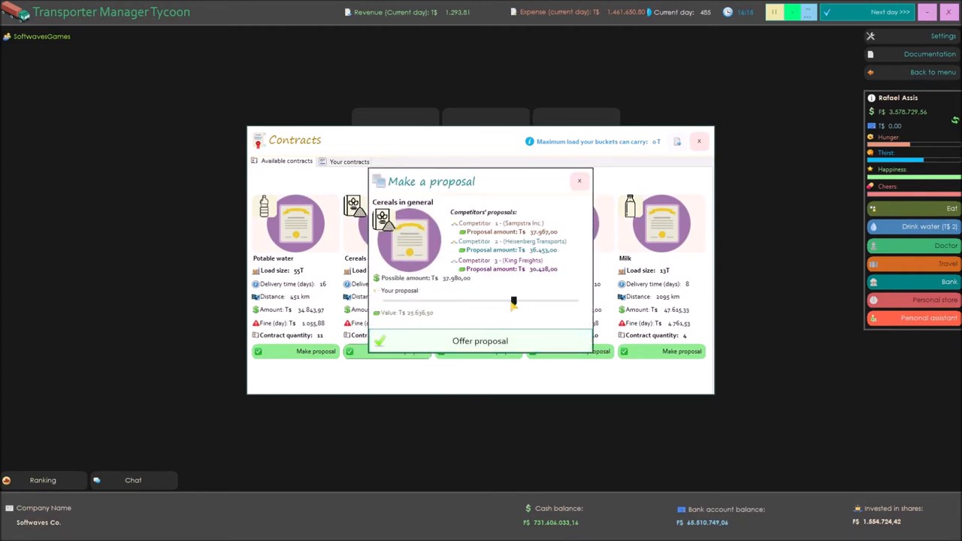
{"action": "left_click", "coordinate": [480, 339]}
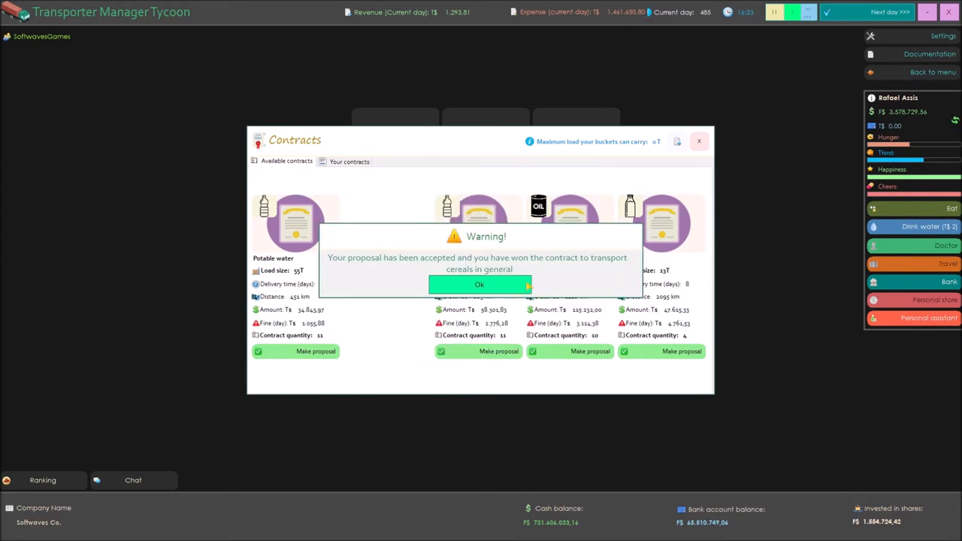
{"action": "left_click", "coordinate": [480, 284]}
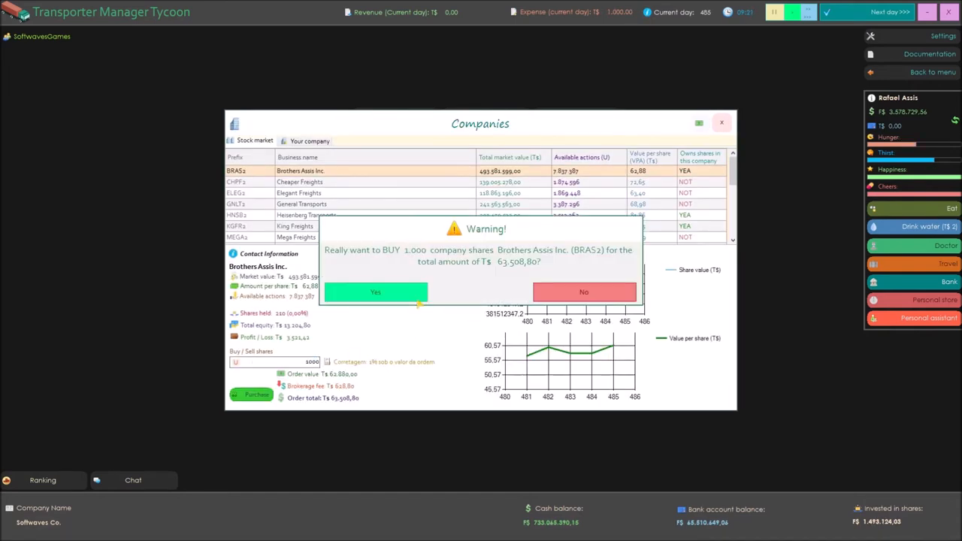
Step: Buy 1,000 BRAS3 shares of Brothers Assis Inc
{"action": "left_click", "coordinate": [376, 292]}
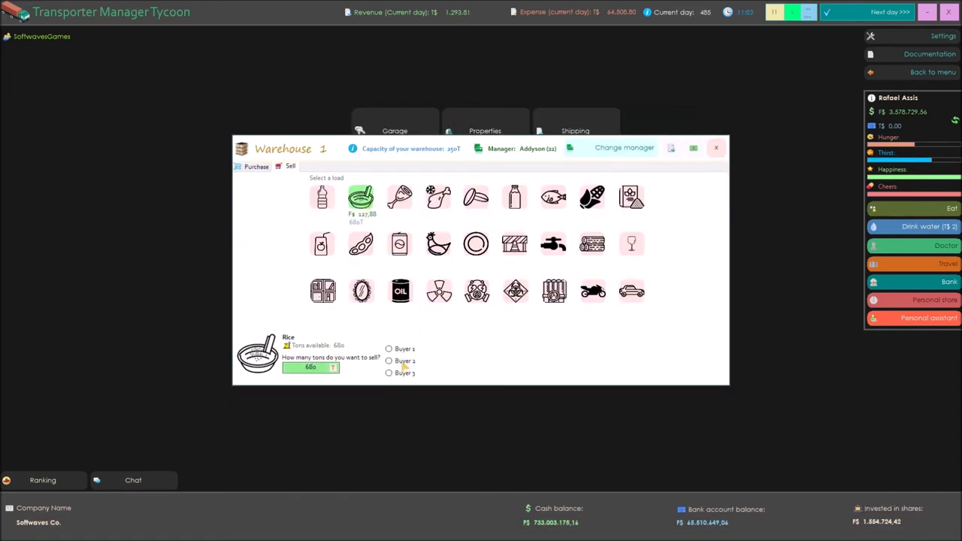
Step: Sell 680 tons of Rice to Buyer 2 from the warehouse
{"action": "left_click", "coordinate": [718, 369]}
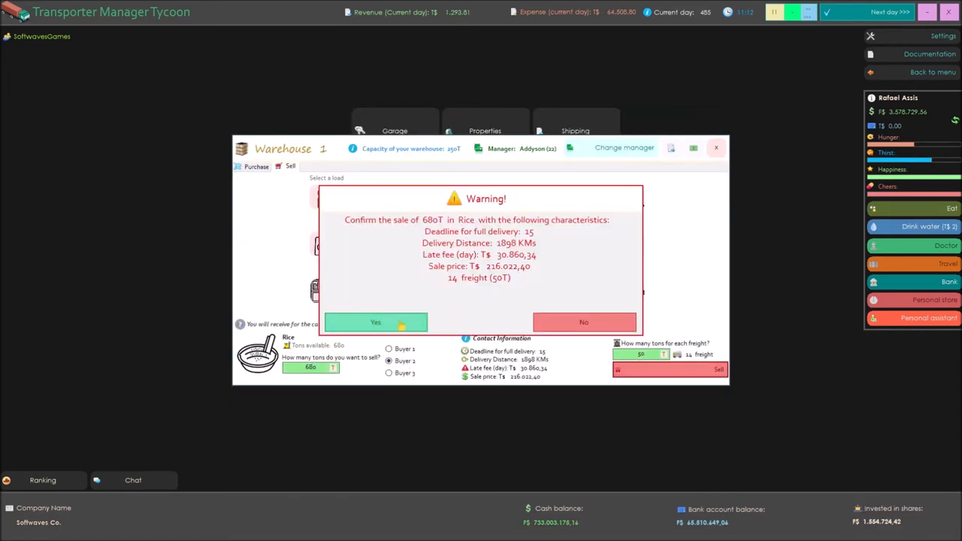
{"action": "left_click", "coordinate": [376, 321]}
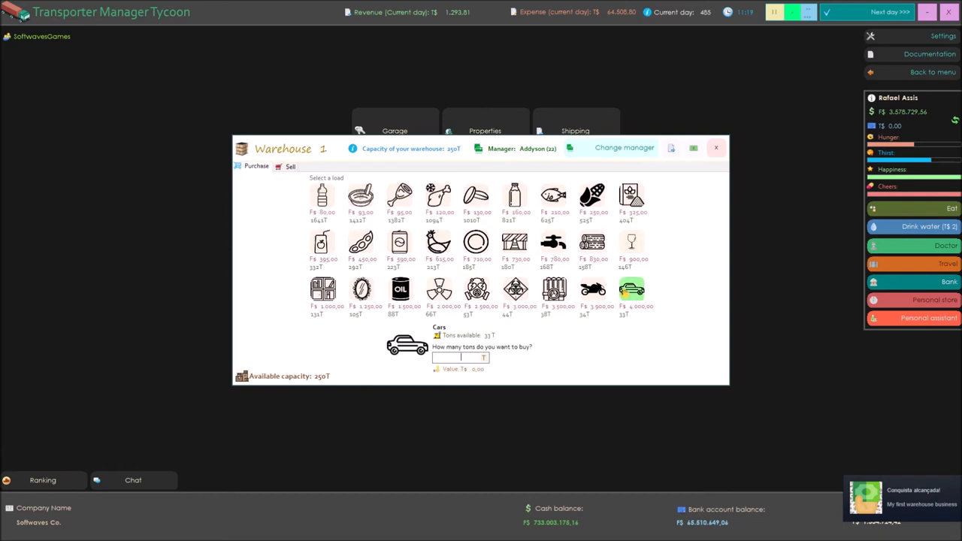
Step: Buy 33 tons of Cars for the warehouse, then leave the City bank window
{"action": "left_click", "coordinate": [517, 358]}
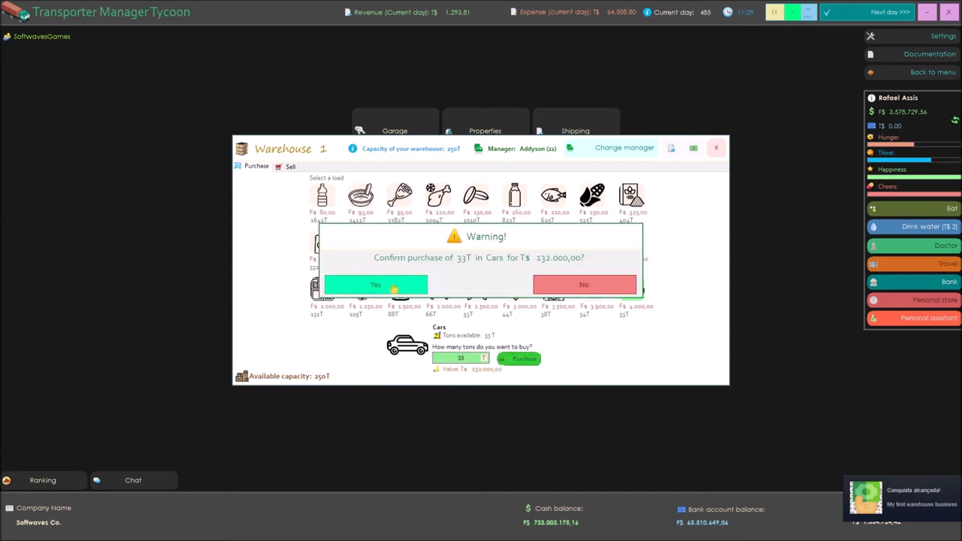
{"action": "left_click", "coordinate": [375, 284]}
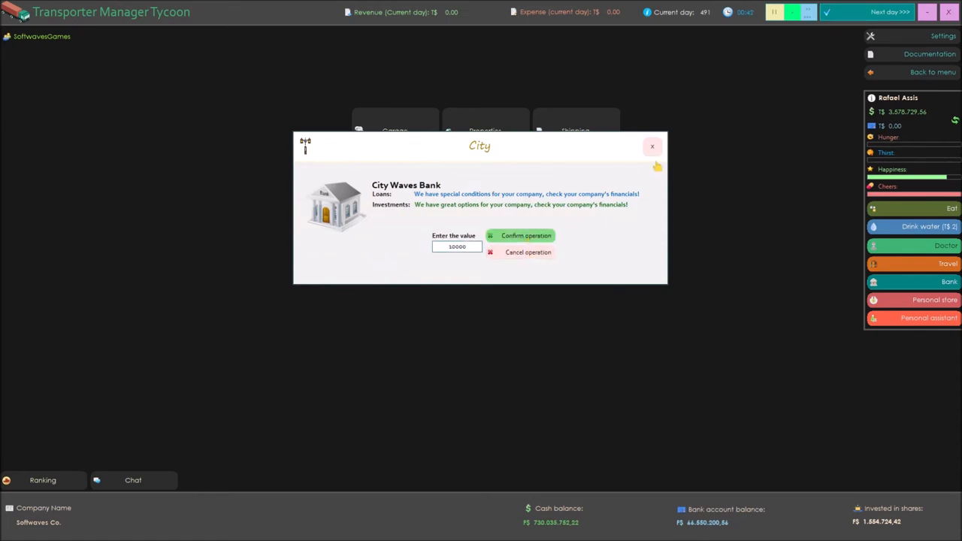
{"action": "left_click", "coordinate": [526, 234]}
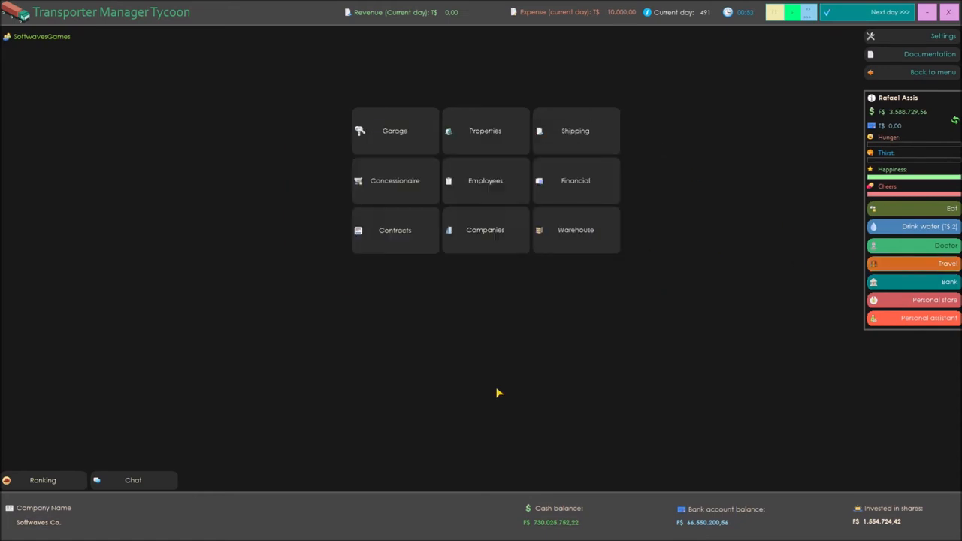